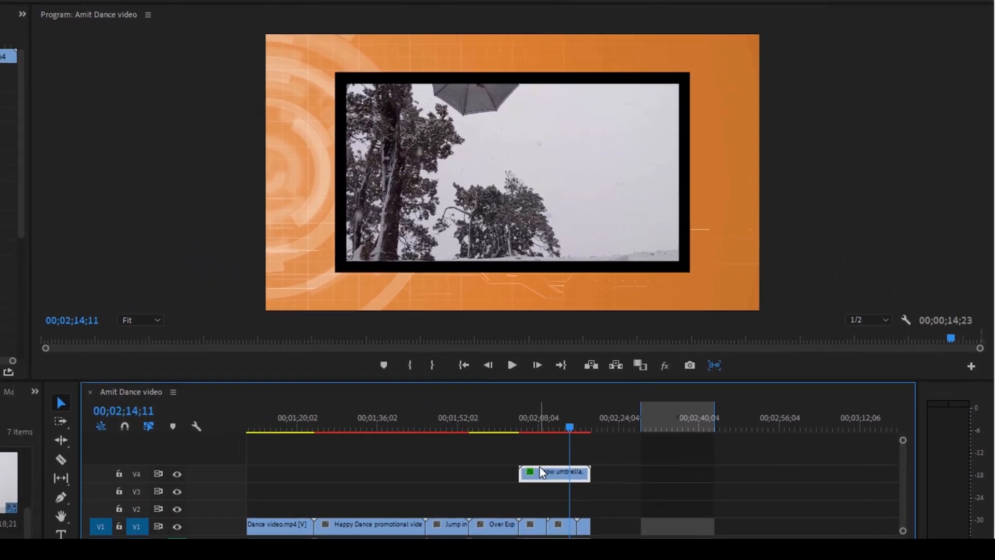
Select the Snow umbrella clip on V4 to show its Scale 72 and Grid effect settings
{"action": "left_click", "coordinate": [511, 365]}
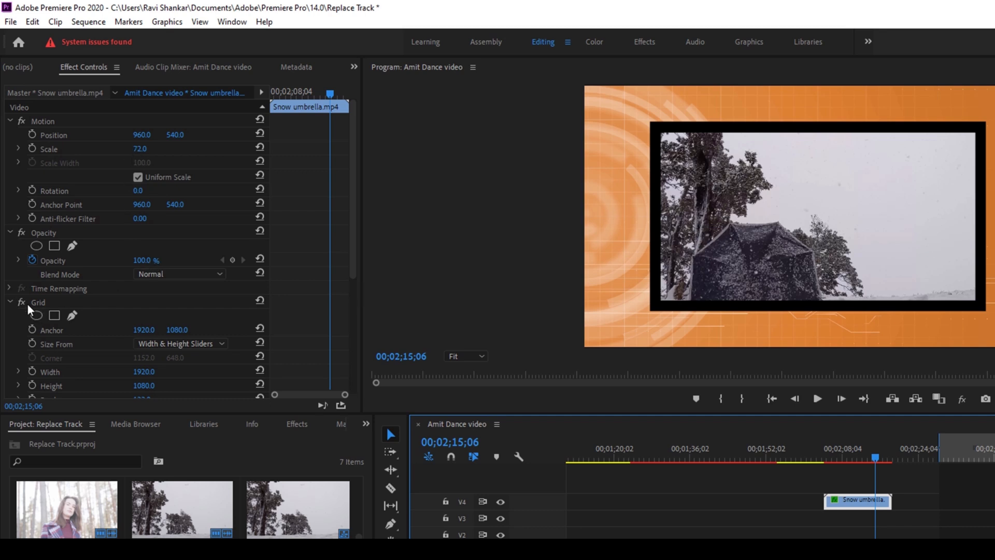
{"action": "mouse_move", "coordinate": [673, 329]}
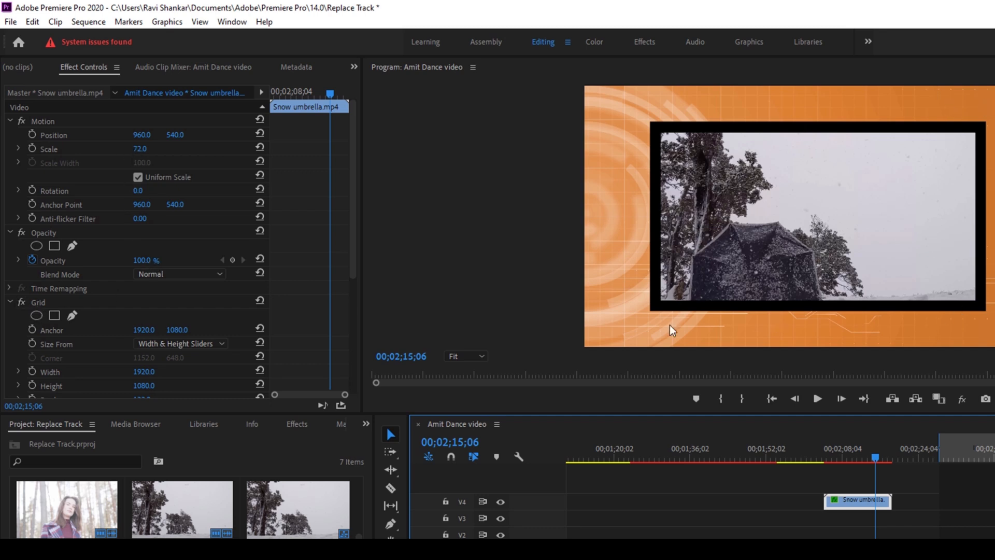
{"action": "mouse_move", "coordinate": [843, 468]}
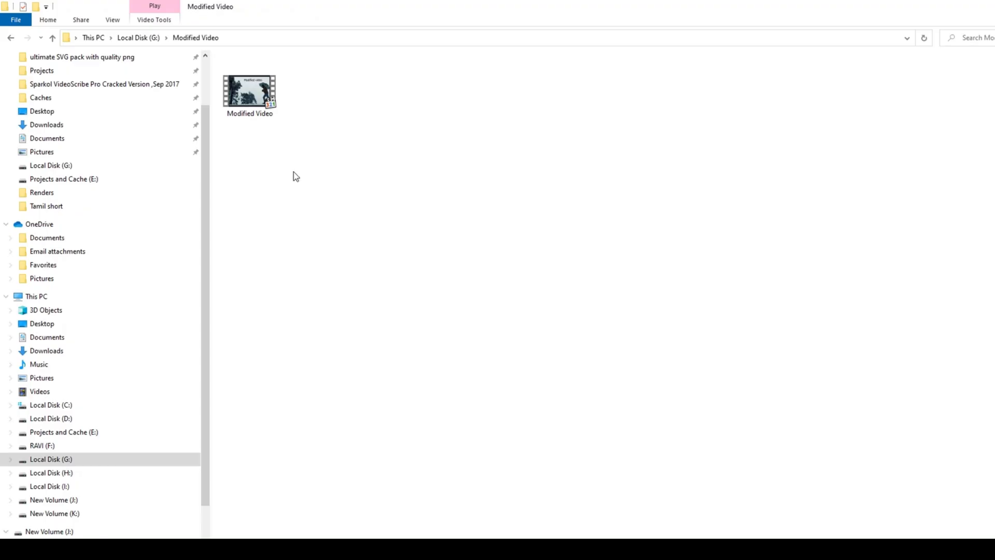
{"action": "mouse_move", "coordinate": [250, 93]}
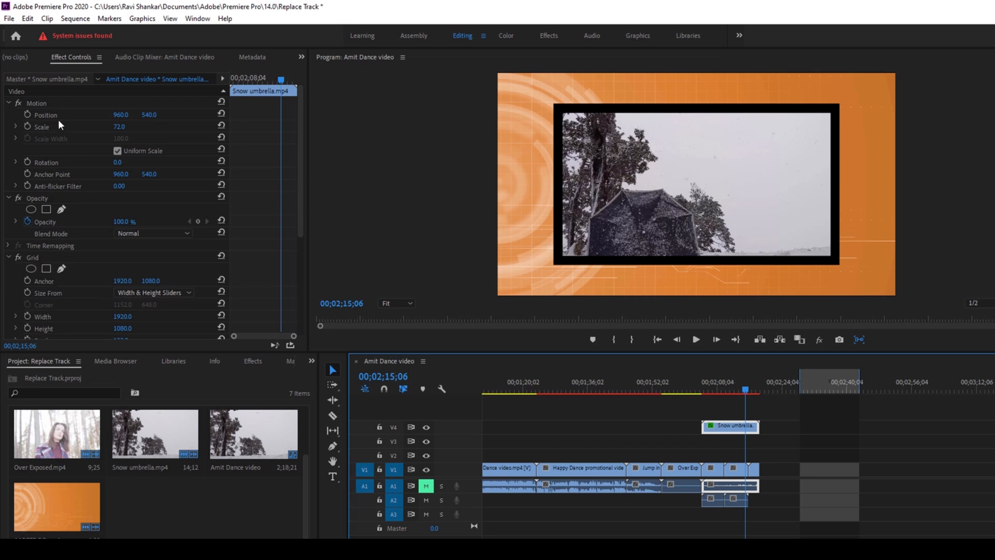
{"action": "mouse_move", "coordinate": [674, 398]}
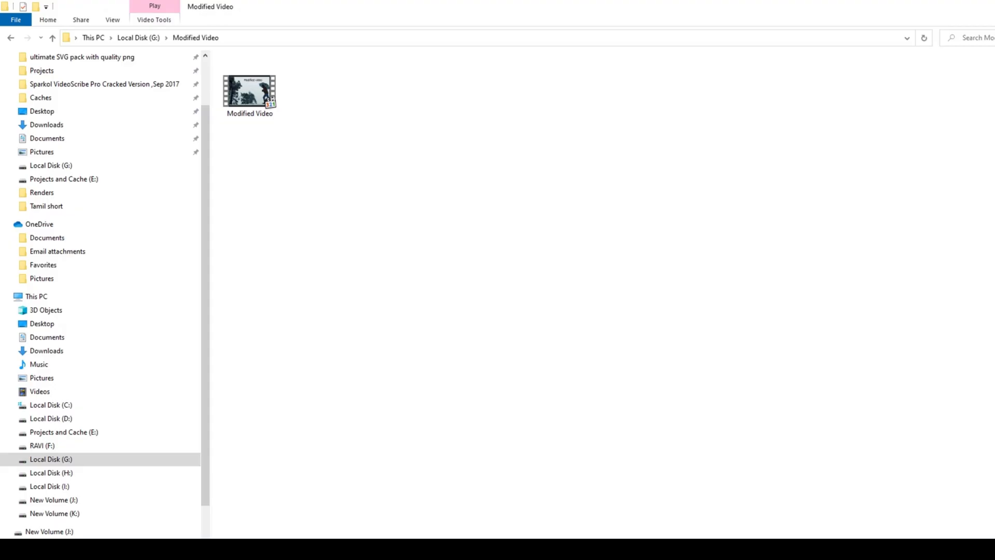
Import Modified Video.mp4 and Alt-drag it onto the V4 Snow umbrella clip, keeping 72 scale and grid
{"action": "left_click", "coordinate": [249, 86]}
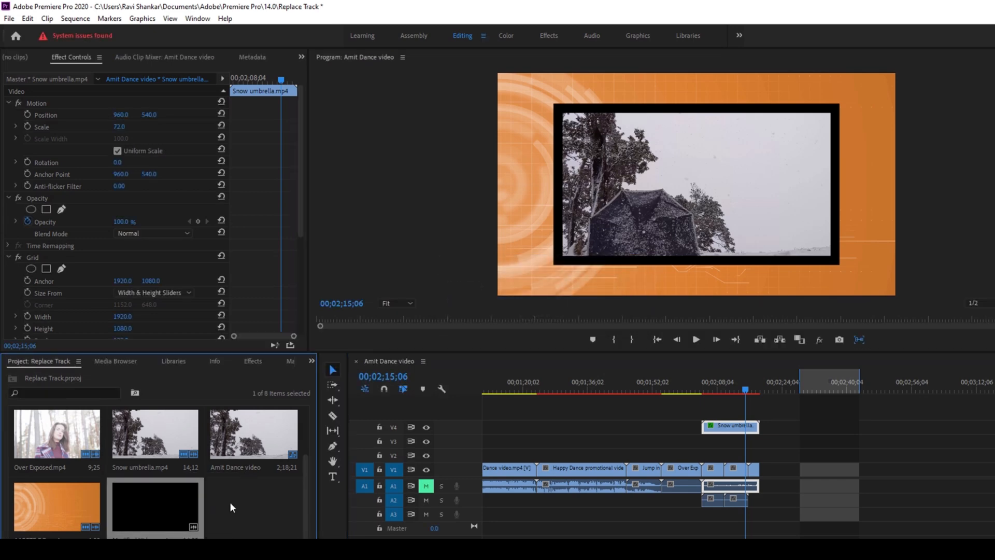
{"action": "key", "text": "alt"}
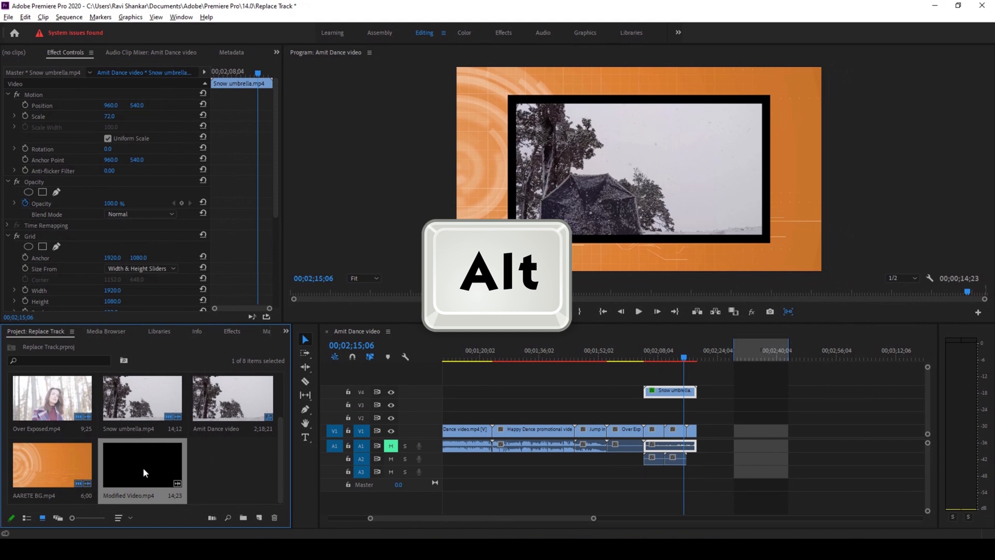
{"action": "key", "text": "alt"}
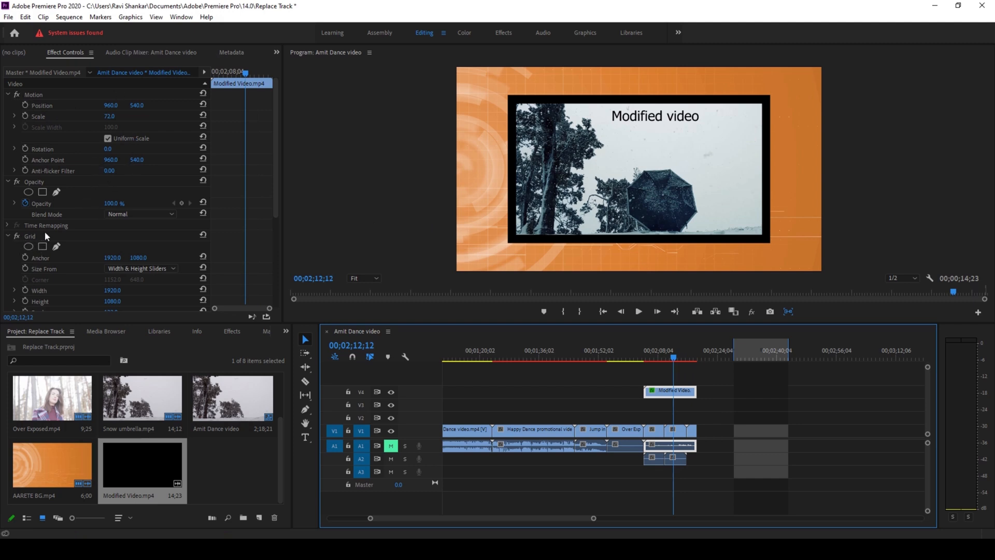
{"action": "mouse_move", "coordinate": [685, 374]}
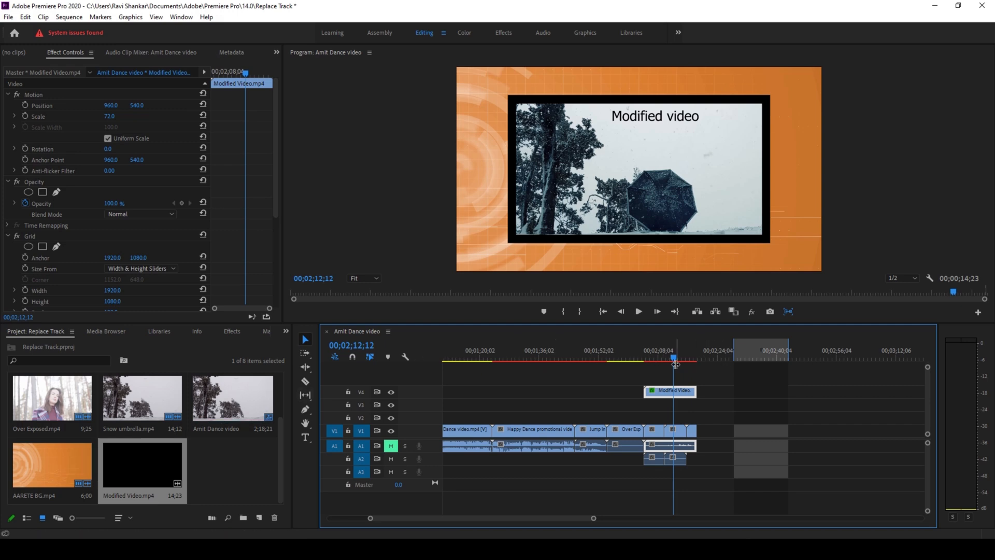
{"action": "mouse_move", "coordinate": [637, 239]}
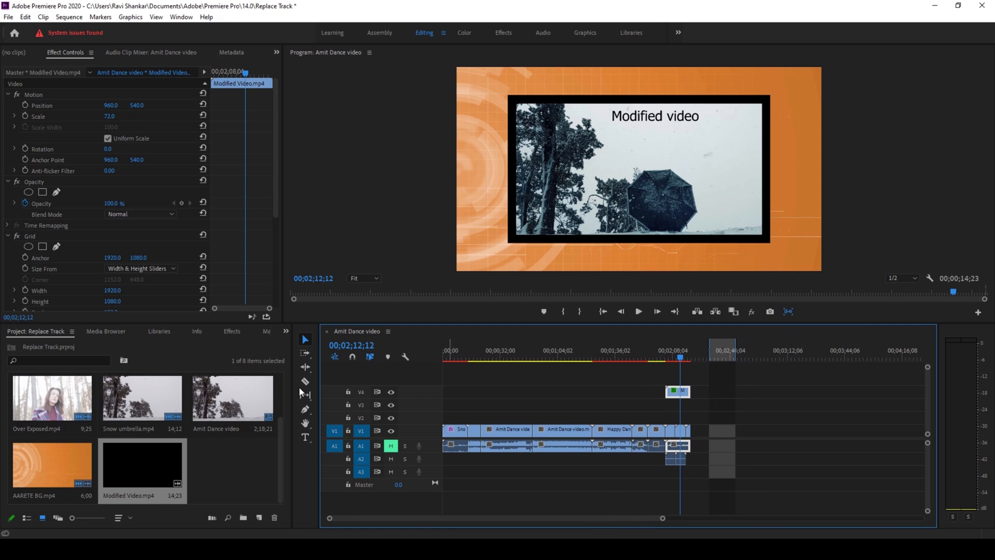
{"action": "mouse_move", "coordinate": [174, 400]}
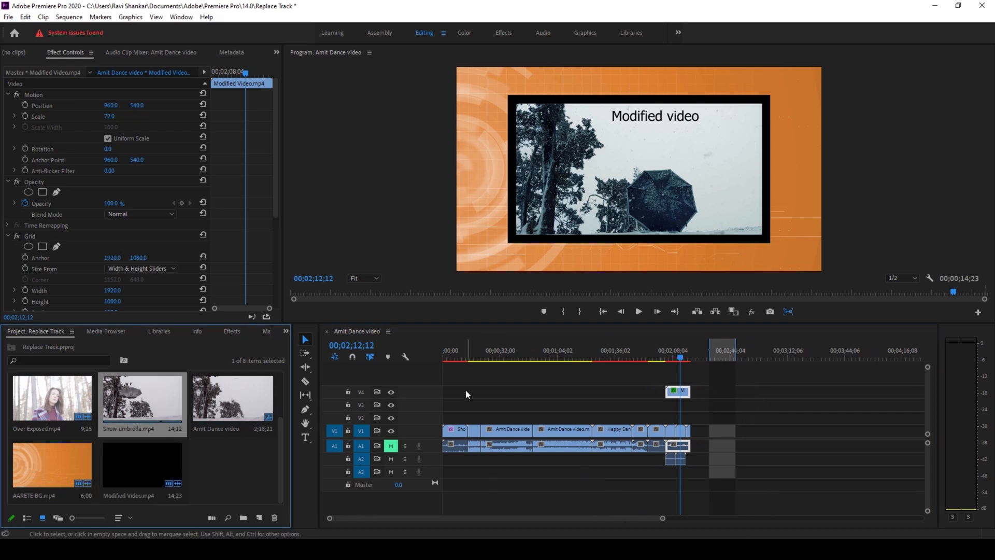
Move the playhead to the opening Snow umbrella clip on V1, playing full-frame at 100 scale
{"action": "left_click", "coordinate": [455, 429]}
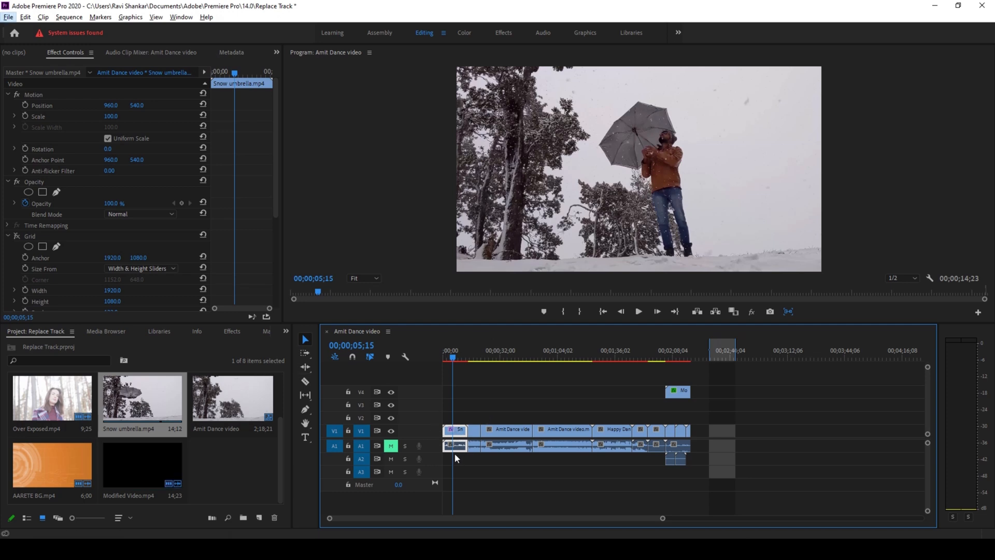
{"action": "mouse_move", "coordinate": [174, 414]}
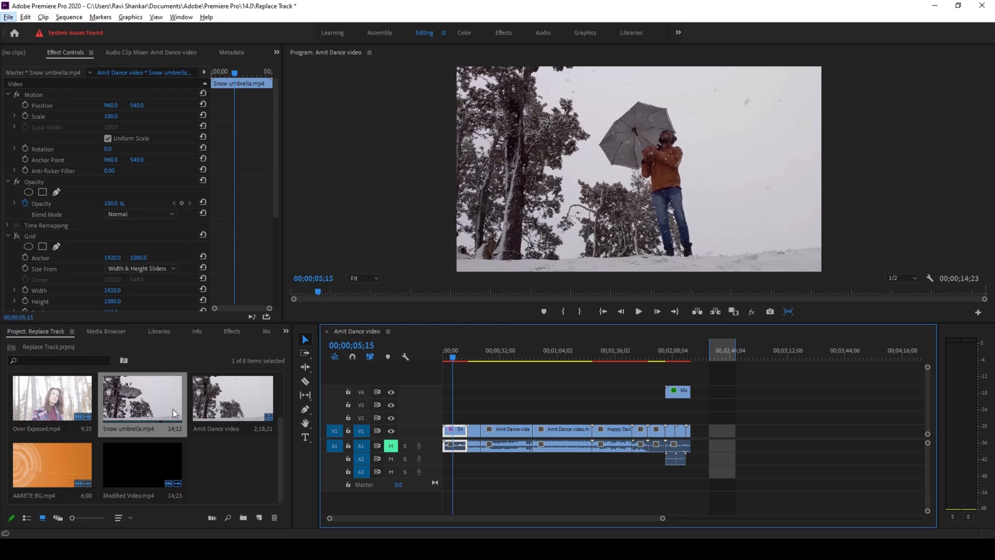
Choose Replace Footage... for Snow umbrella.mp4 in the Project panel
{"action": "right_click", "coordinate": [142, 398]}
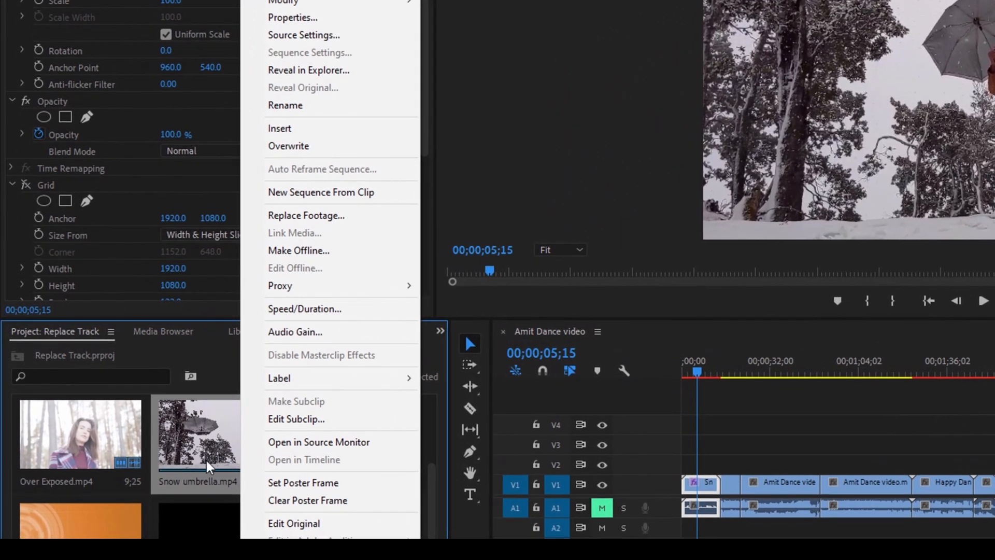
{"action": "mouse_move", "coordinate": [296, 332]}
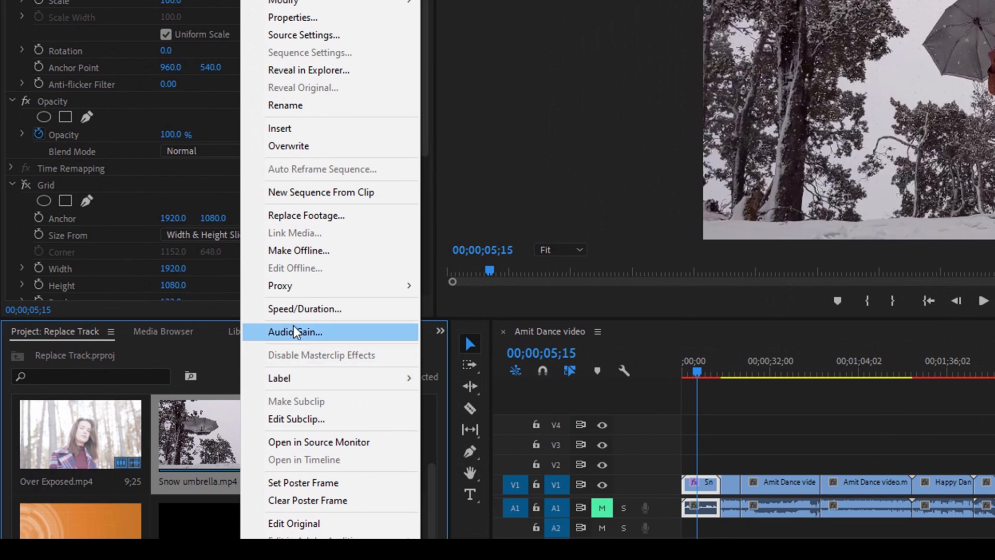
{"action": "mouse_move", "coordinate": [307, 215]}
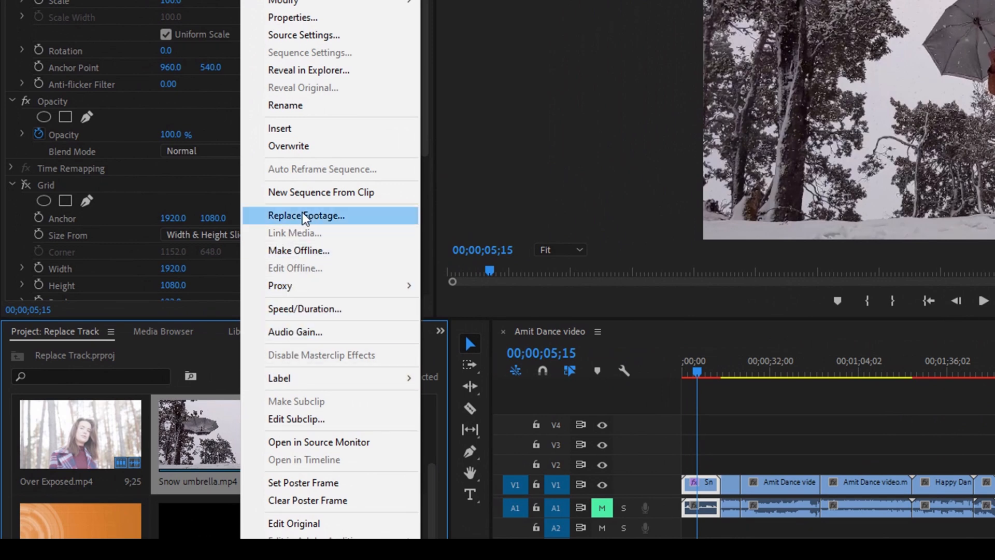
{"action": "left_click", "coordinate": [307, 215]}
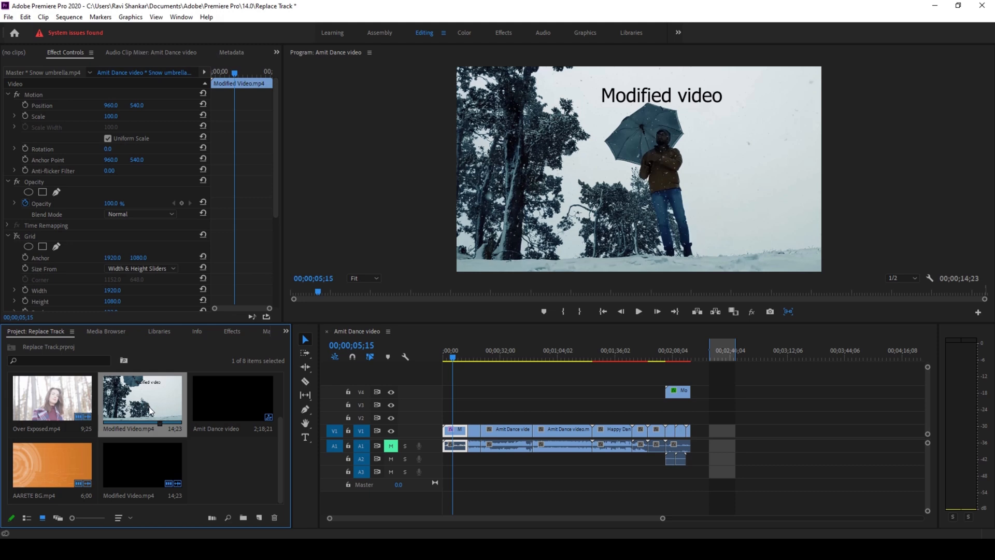
{"action": "mouse_move", "coordinate": [677, 362]}
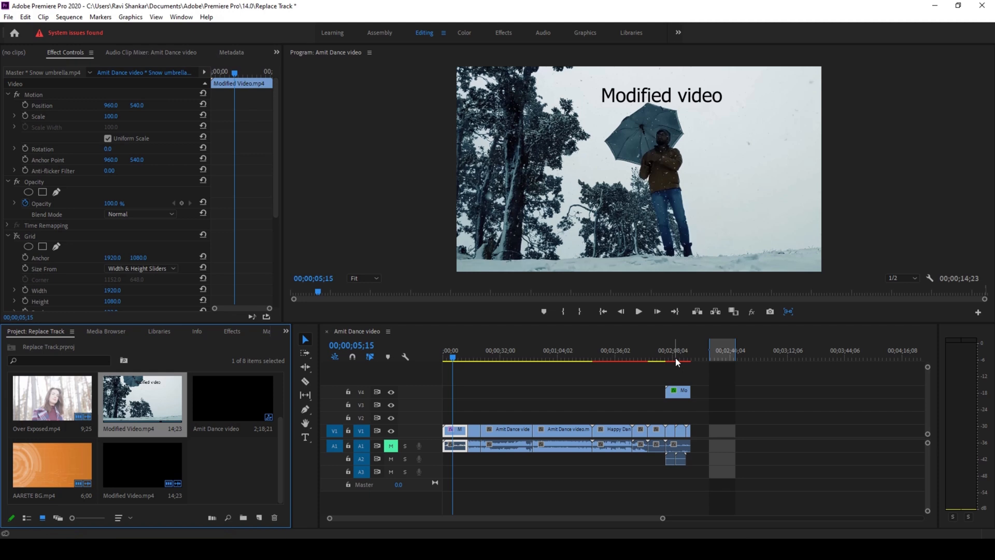
Jump to the later overlay clip near 00;02;08 to confirm Modified Video keeps its grid border
{"action": "left_click", "coordinate": [675, 358]}
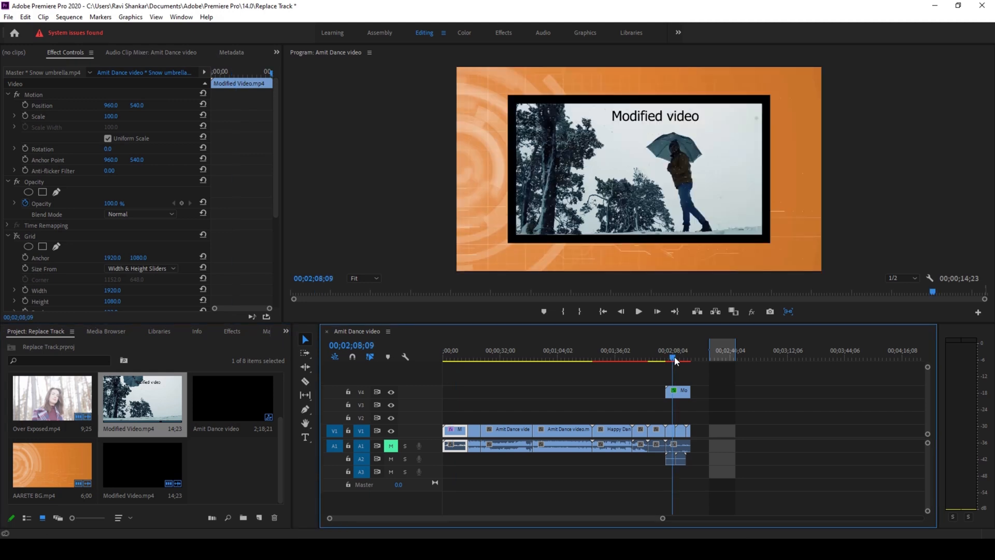